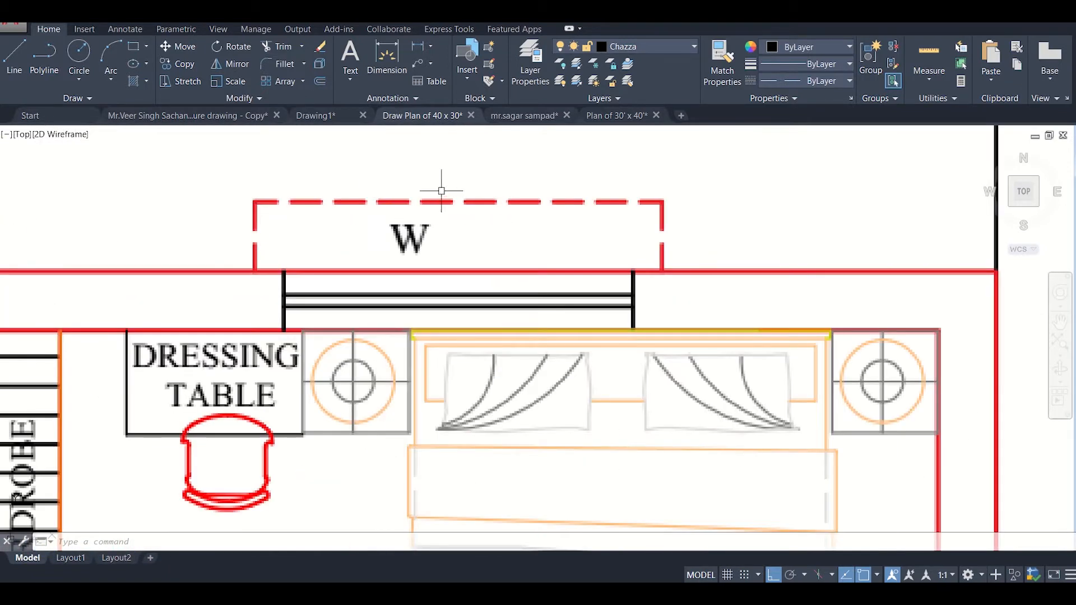
- Zoom in on the window area to find the chajja outline above it
{"action": "scroll", "scroll_direction": "down", "scroll_amount": 3}
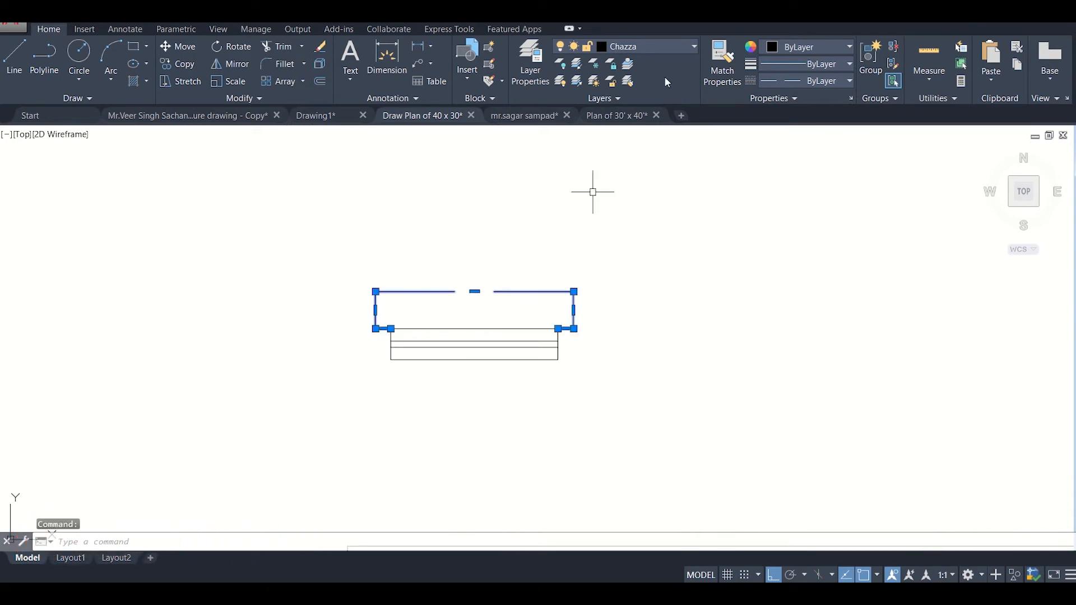
- Set the Chazza layer's linetype to DASHEDX2 in Layer Properties
{"action": "left_click", "coordinate": [529, 62]}
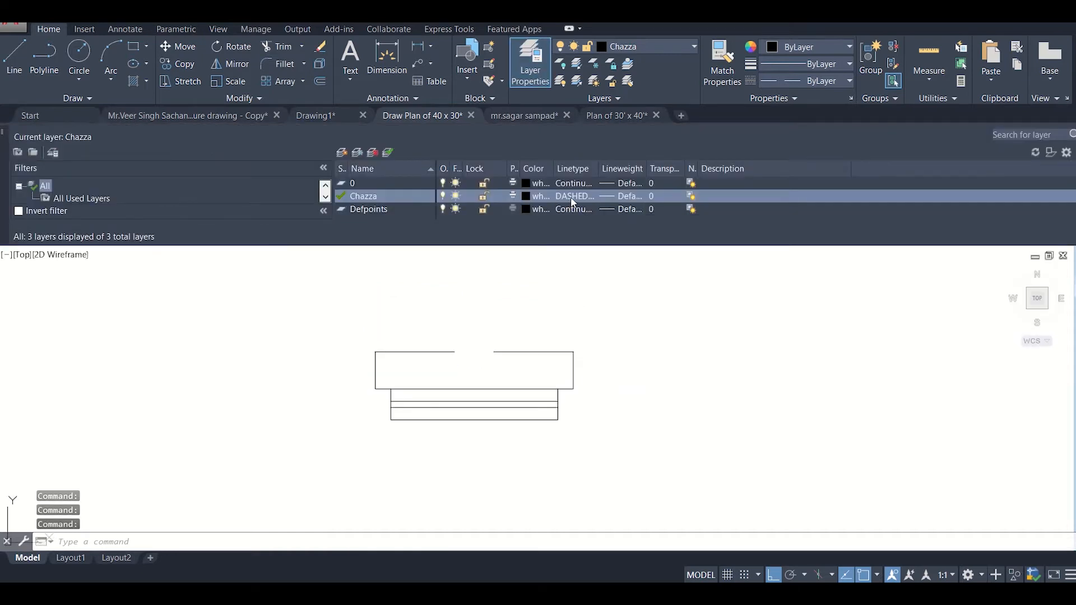
{"action": "left_click", "coordinate": [573, 196]}
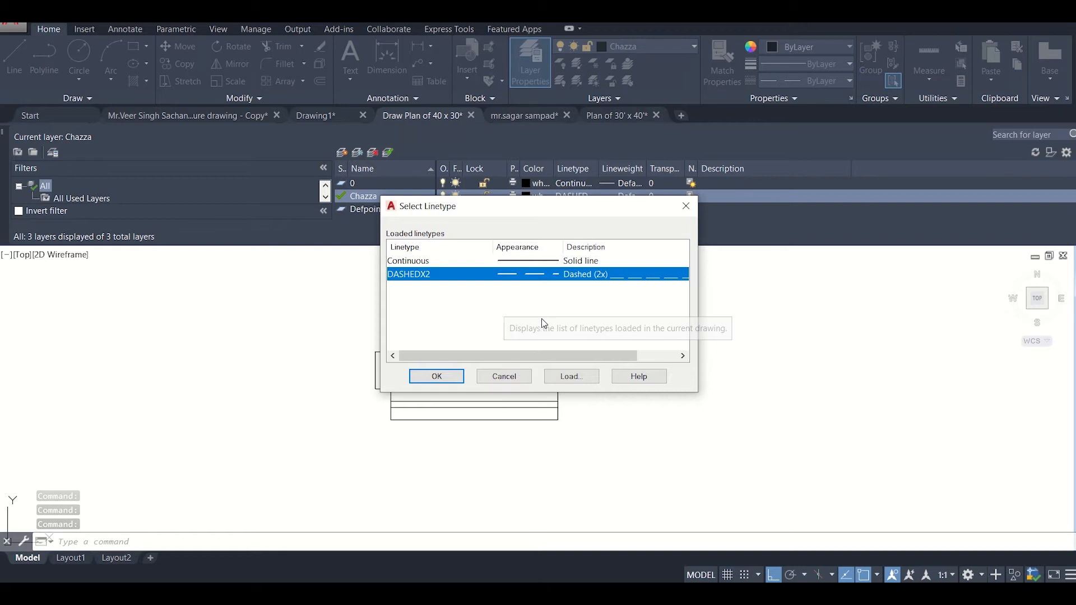
{"action": "left_click", "coordinate": [436, 376]}
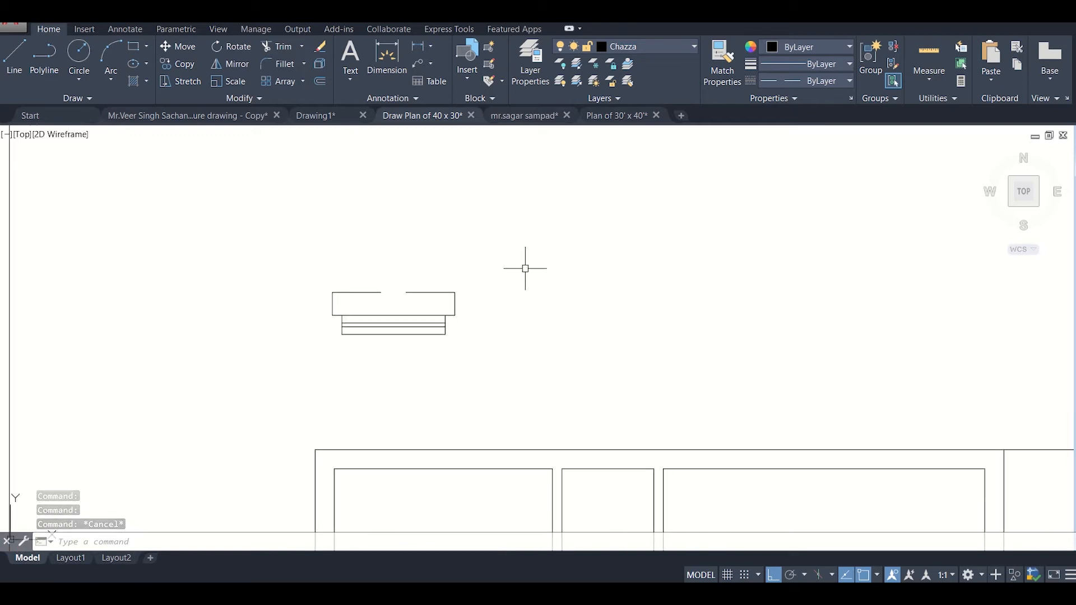
- Run LTSCALE and enter 0.05 as the global linetype scale
{"action": "type", "text": "LTS"}
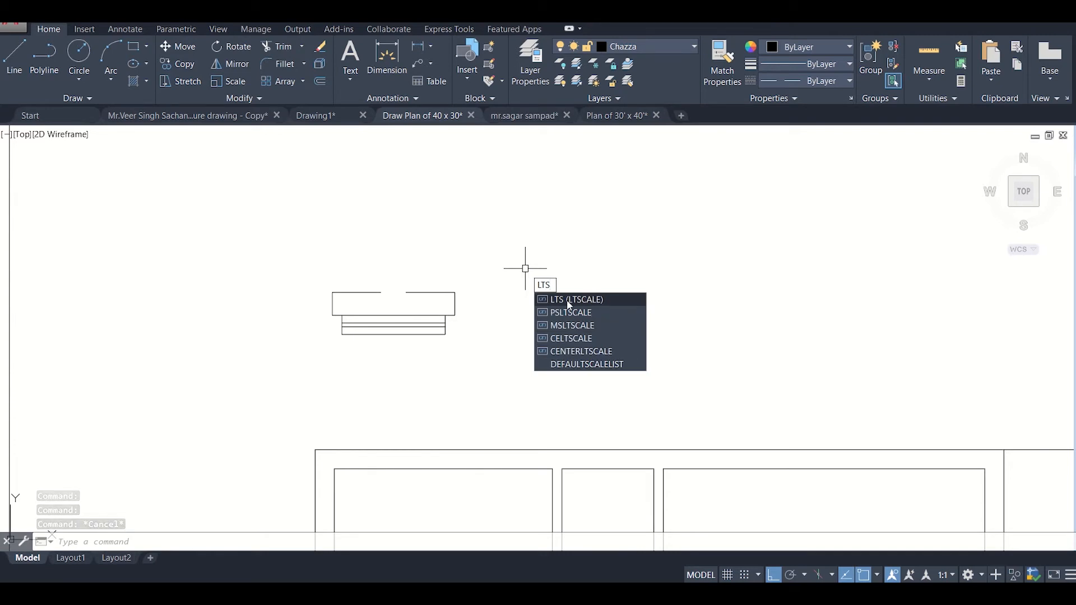
{"action": "left_click", "coordinate": [575, 299]}
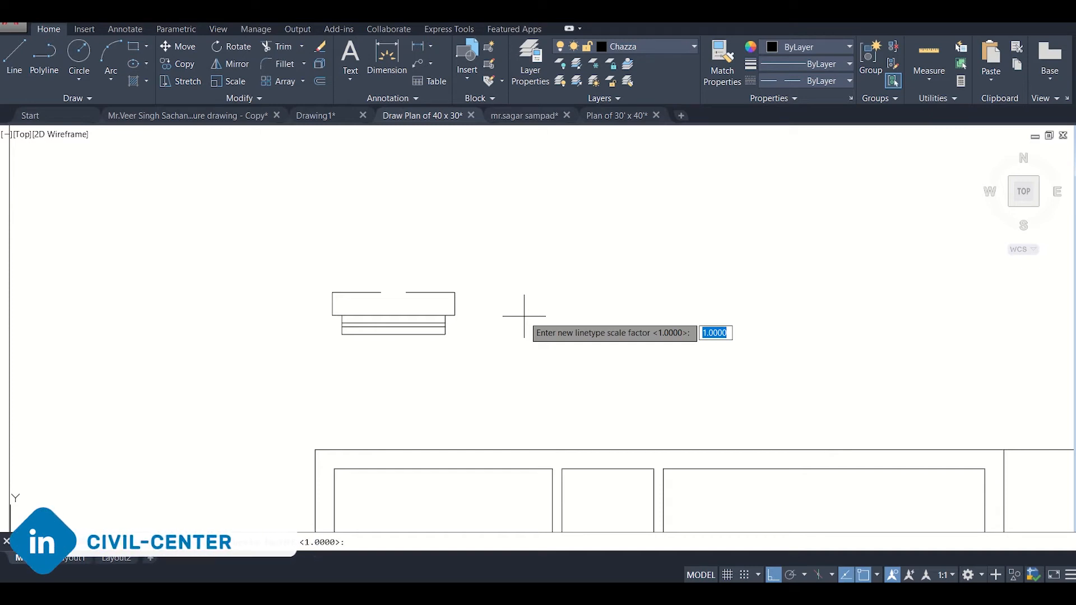
{"action": "type", "text": ".05"}
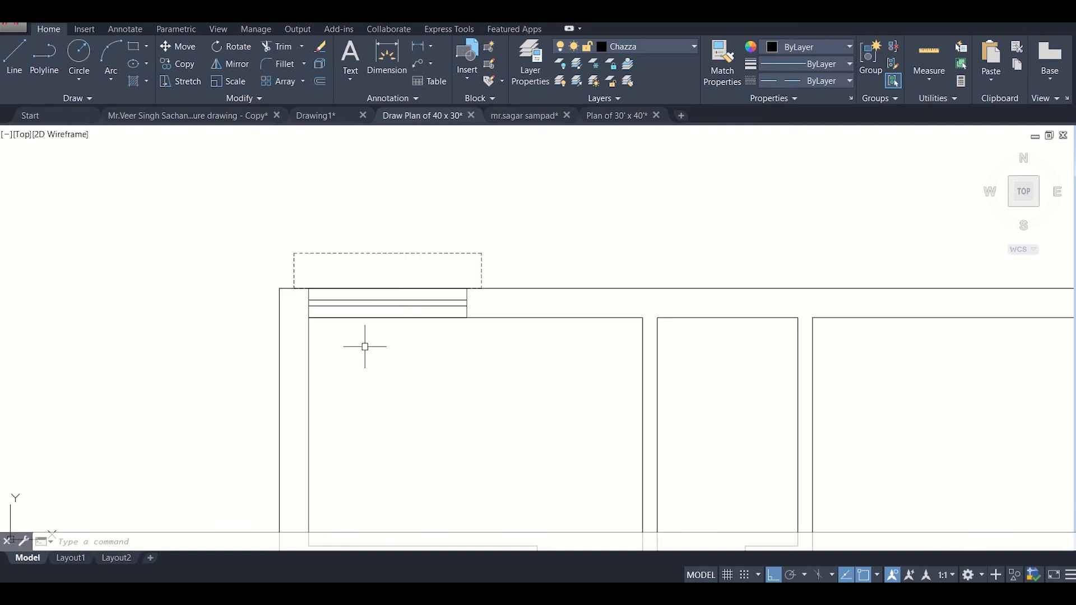
{"action": "mouse_move", "coordinate": [605, 356]}
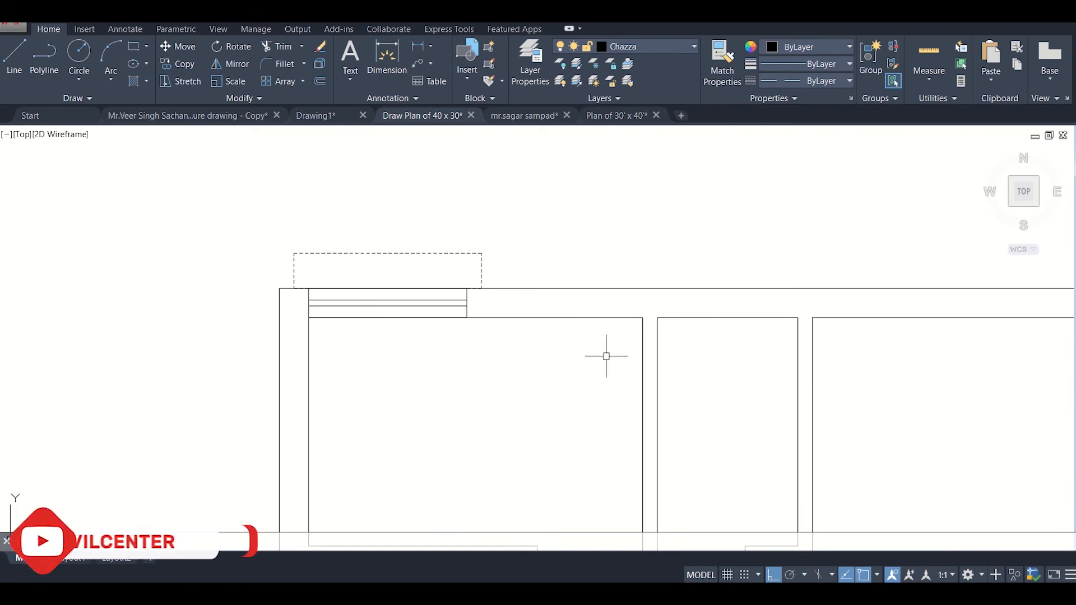
{"action": "mouse_move", "coordinate": [470, 341]}
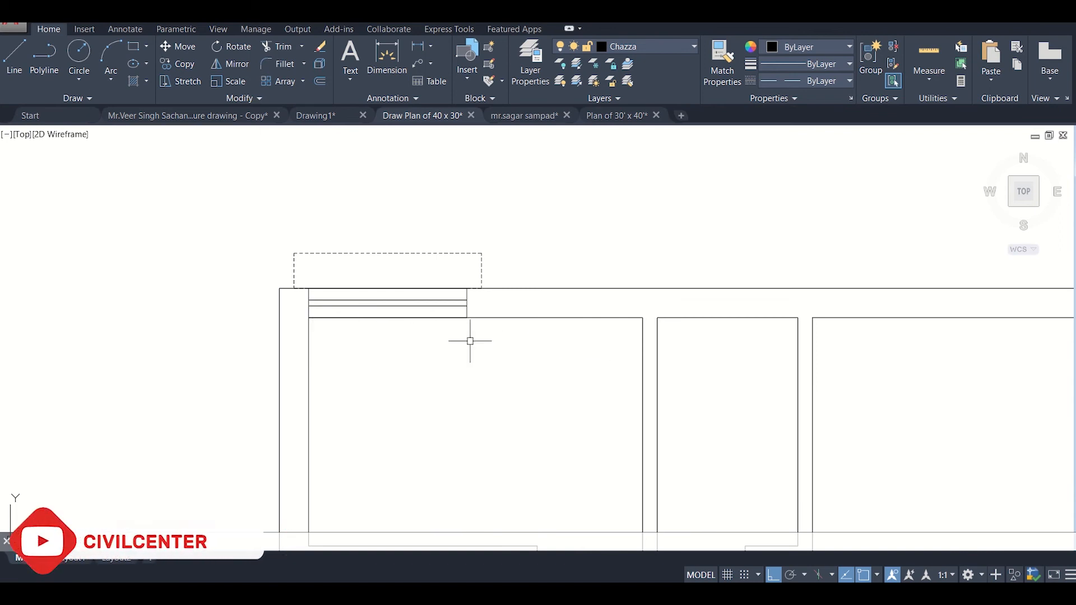